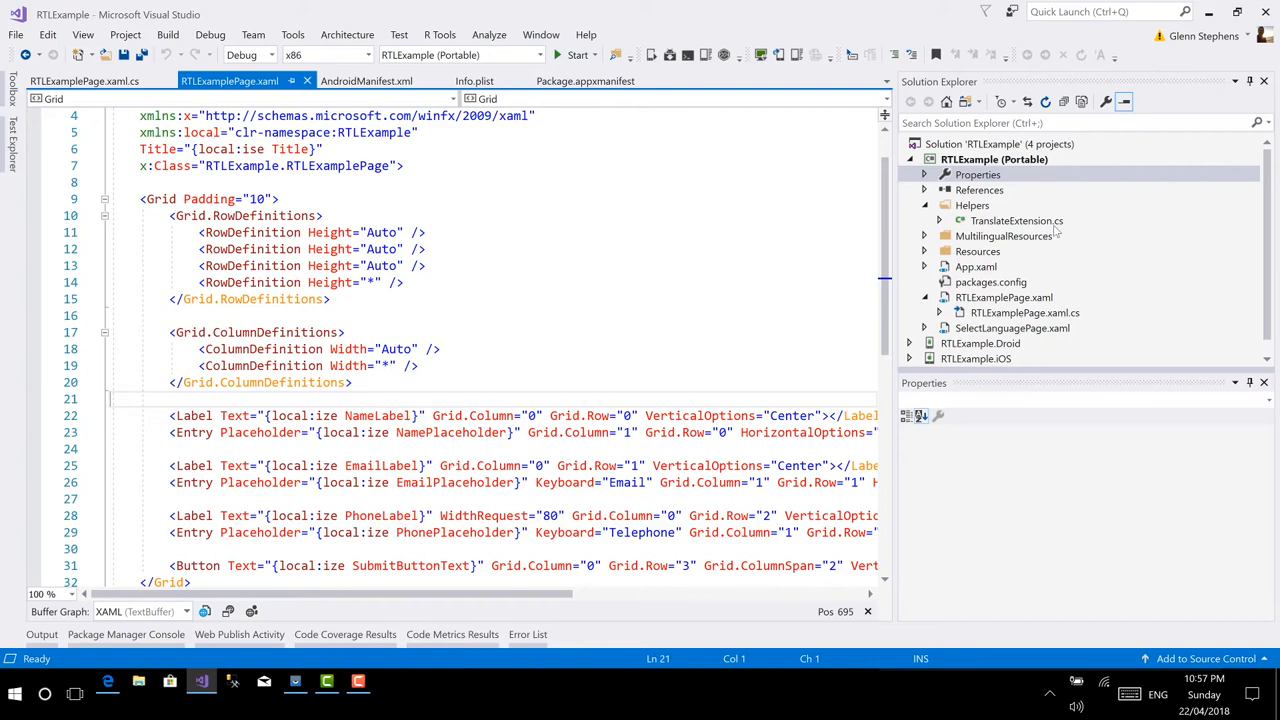
Step: Read through TranslateExtension.cs to the bottom and select the iseExtension class name
{"action": "double_click", "coordinate": [1016, 220]}
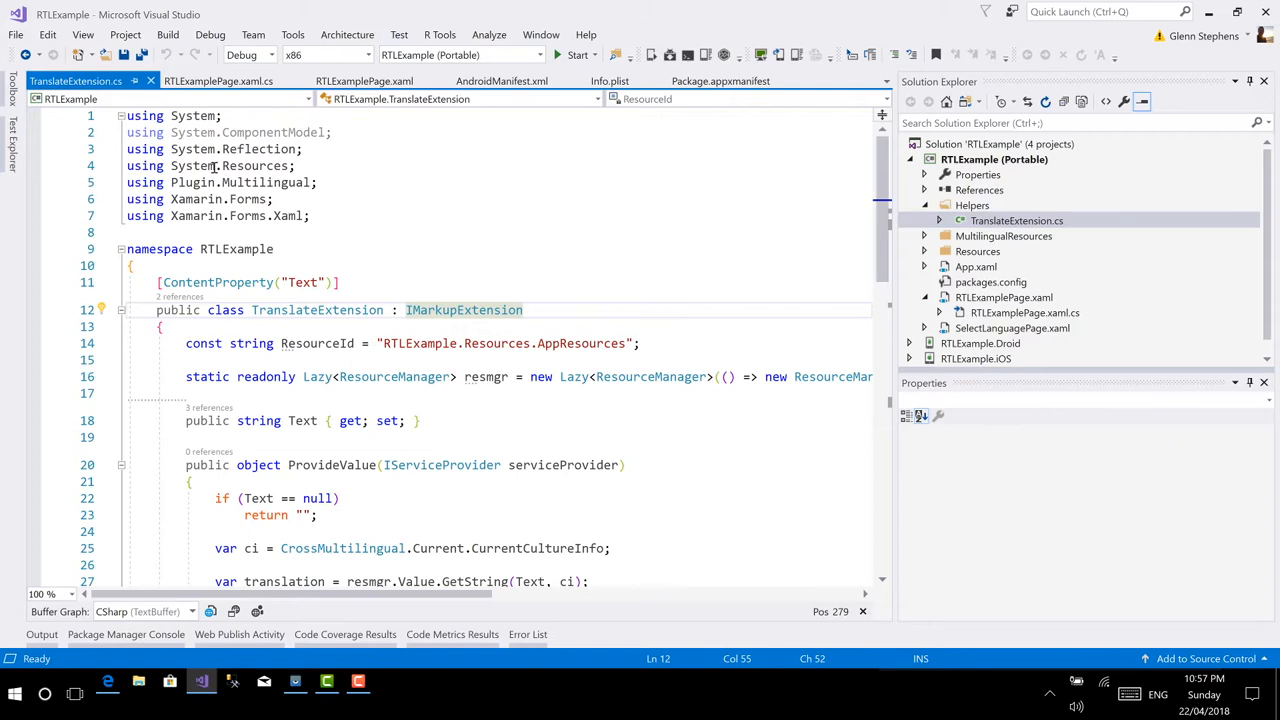
{"action": "scroll", "scroll_direction": "down", "scroll_amount": 3}
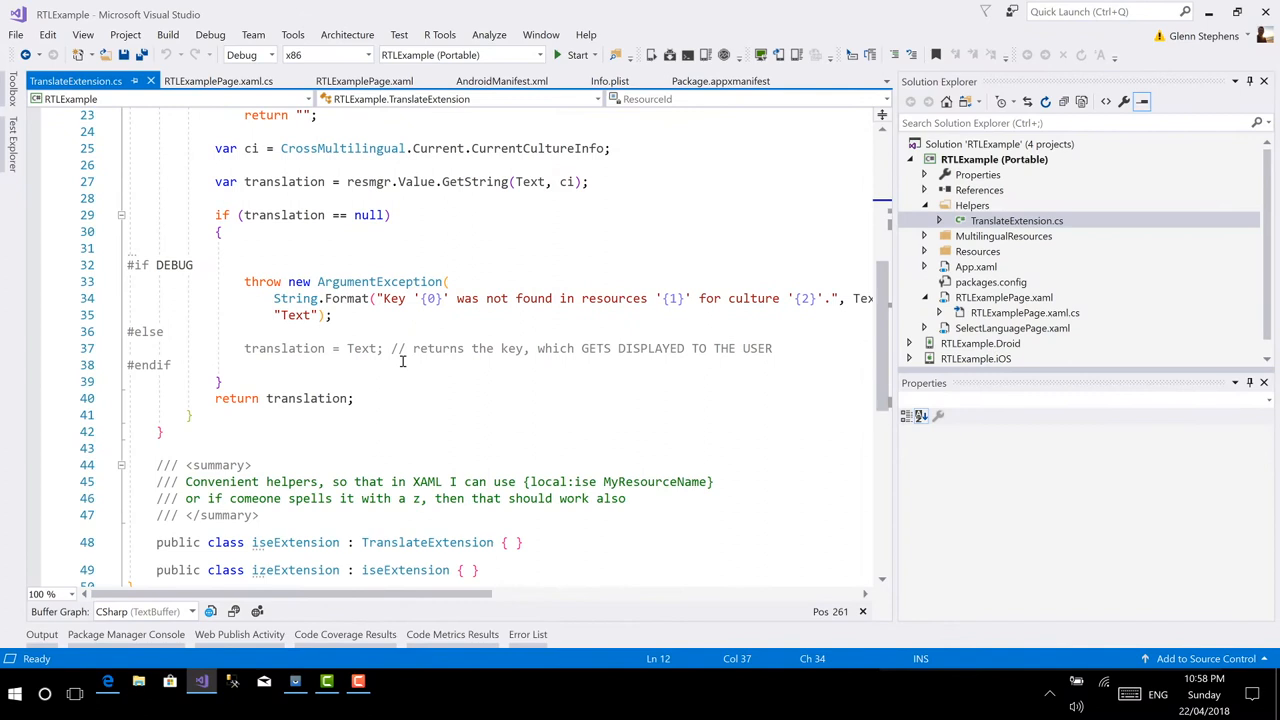
{"action": "double_click", "coordinate": [294, 442]}
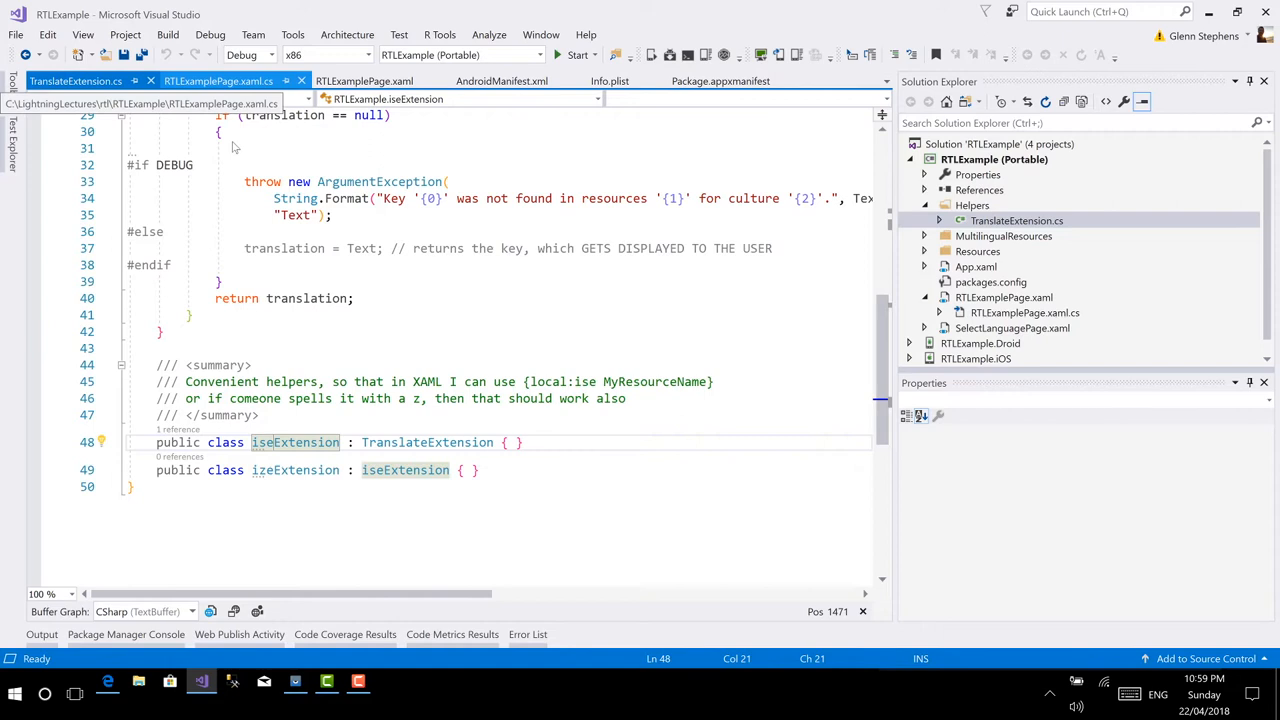
Step: View RTLExamplePage.xaml.cs, return to the XAML, and expand Resources to show AppResources.ar.resx
{"action": "left_click", "coordinate": [363, 81]}
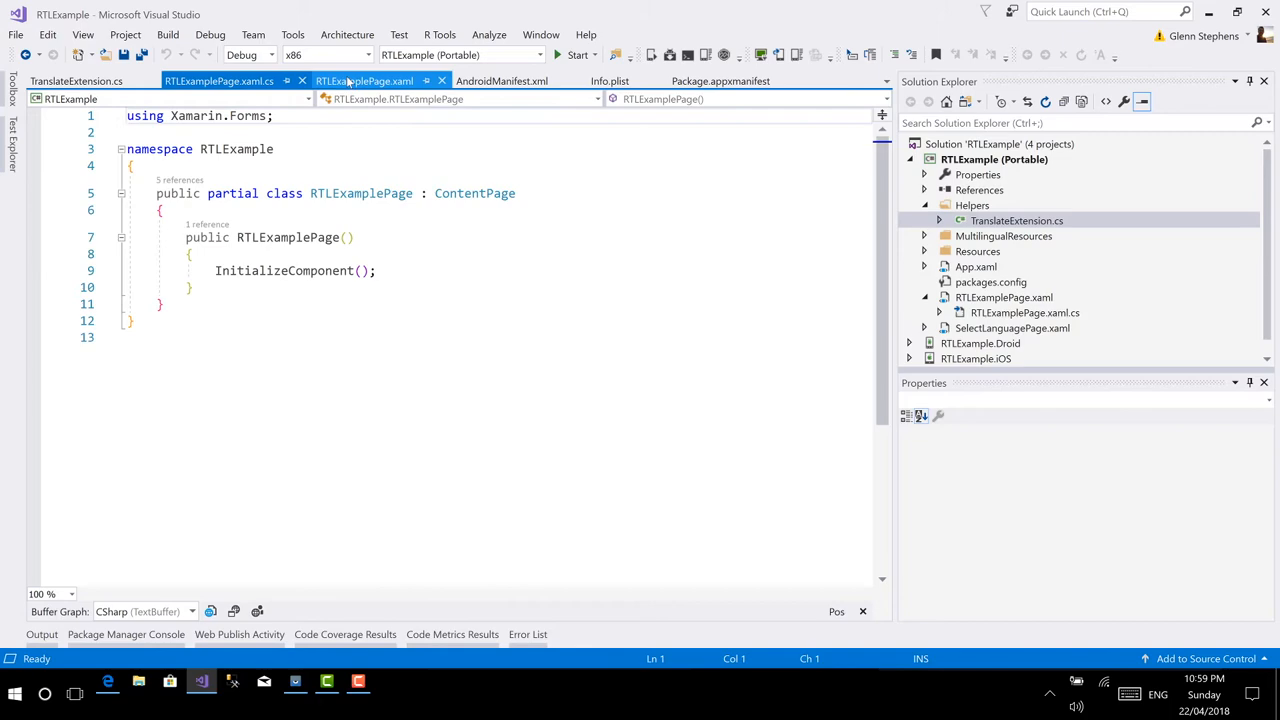
{"action": "left_click", "coordinate": [363, 81]}
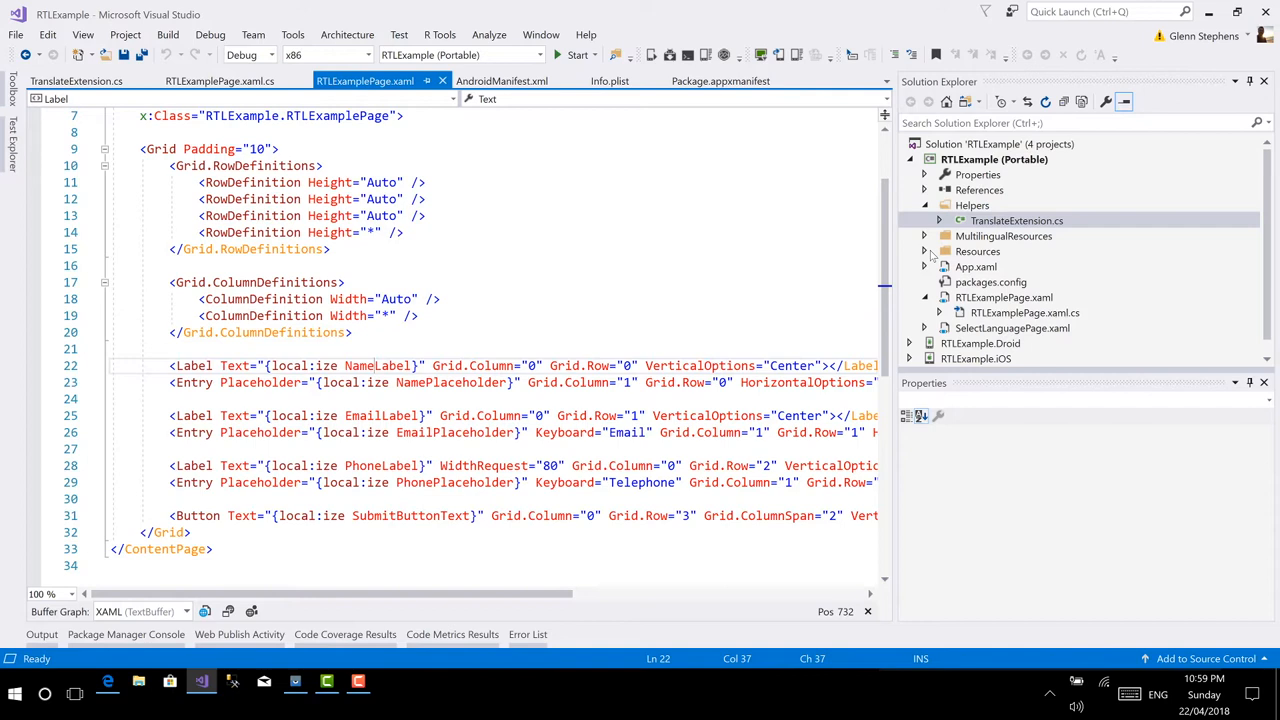
{"action": "double_click", "coordinate": [1012, 281]}
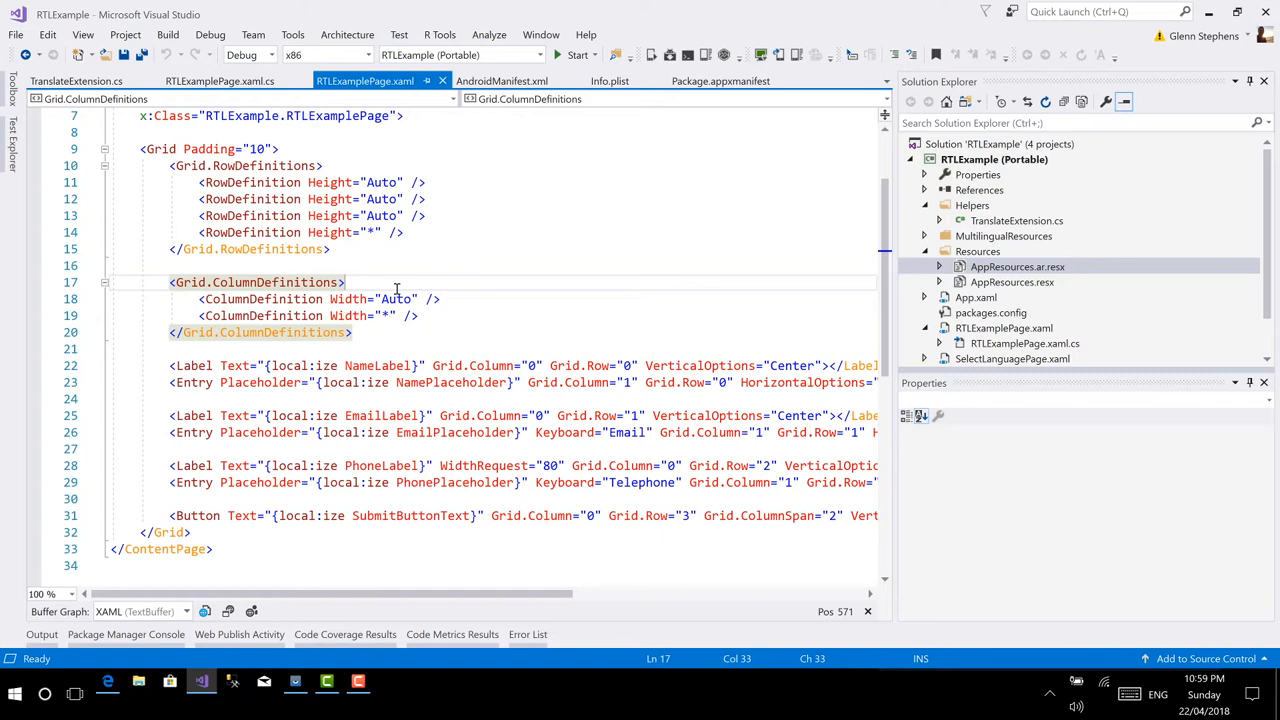
Step: Add an empty FlowDirection="" attribute near the top of RTLExamplePage.xaml
{"action": "scroll", "scroll_direction": "up", "scroll_amount": 3}
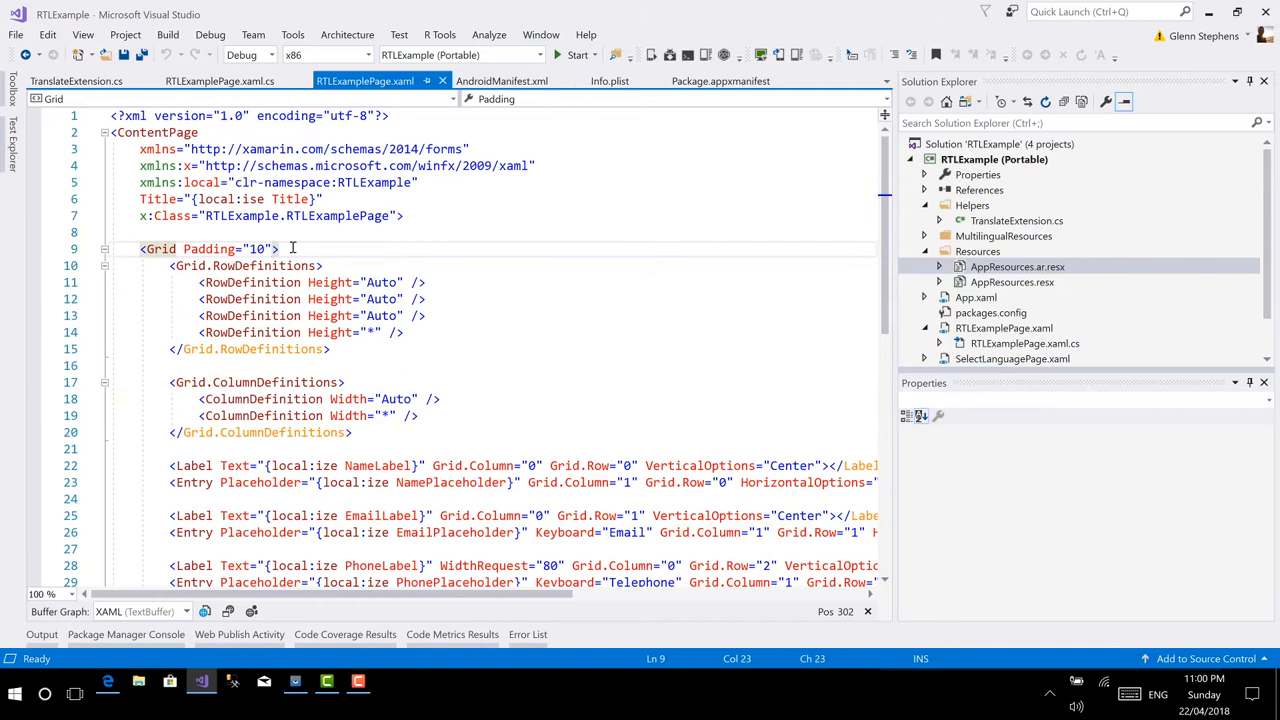
{"action": "type", "text": "FlowDirection=\"\""}
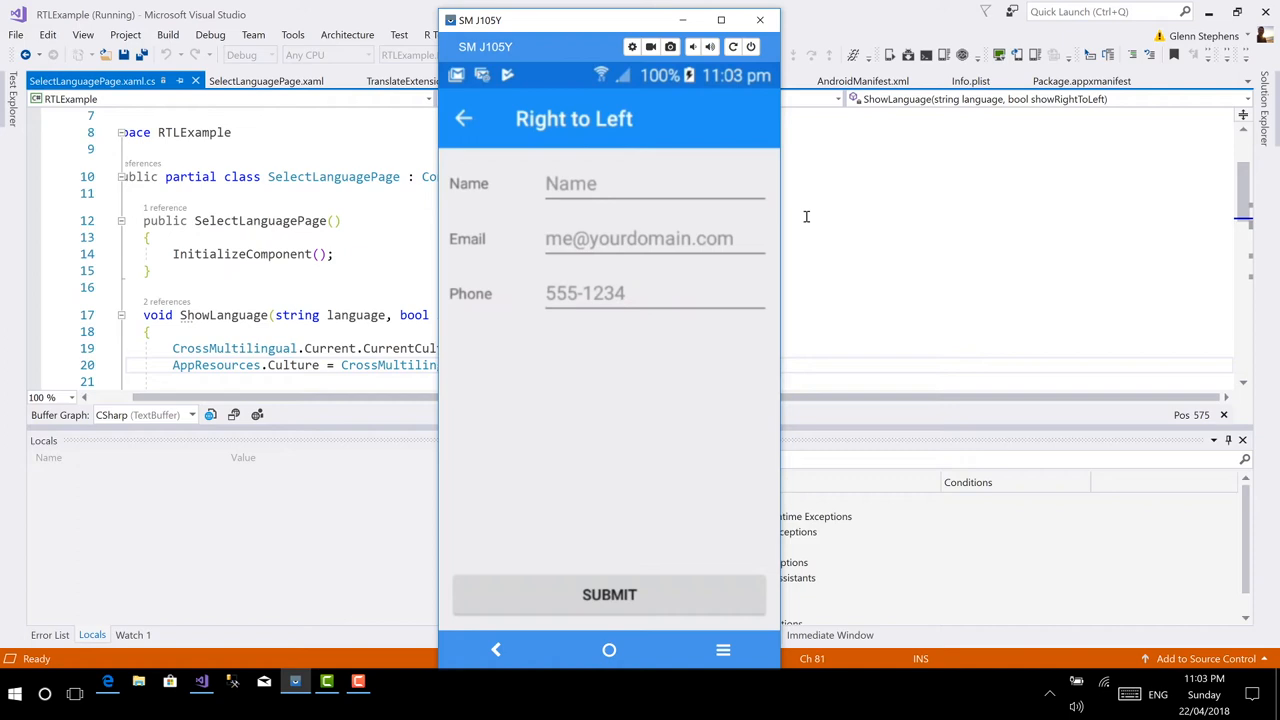
Step: Go back from the Right to Left page to language selection, then leave the app
{"action": "left_click", "coordinate": [463, 118]}
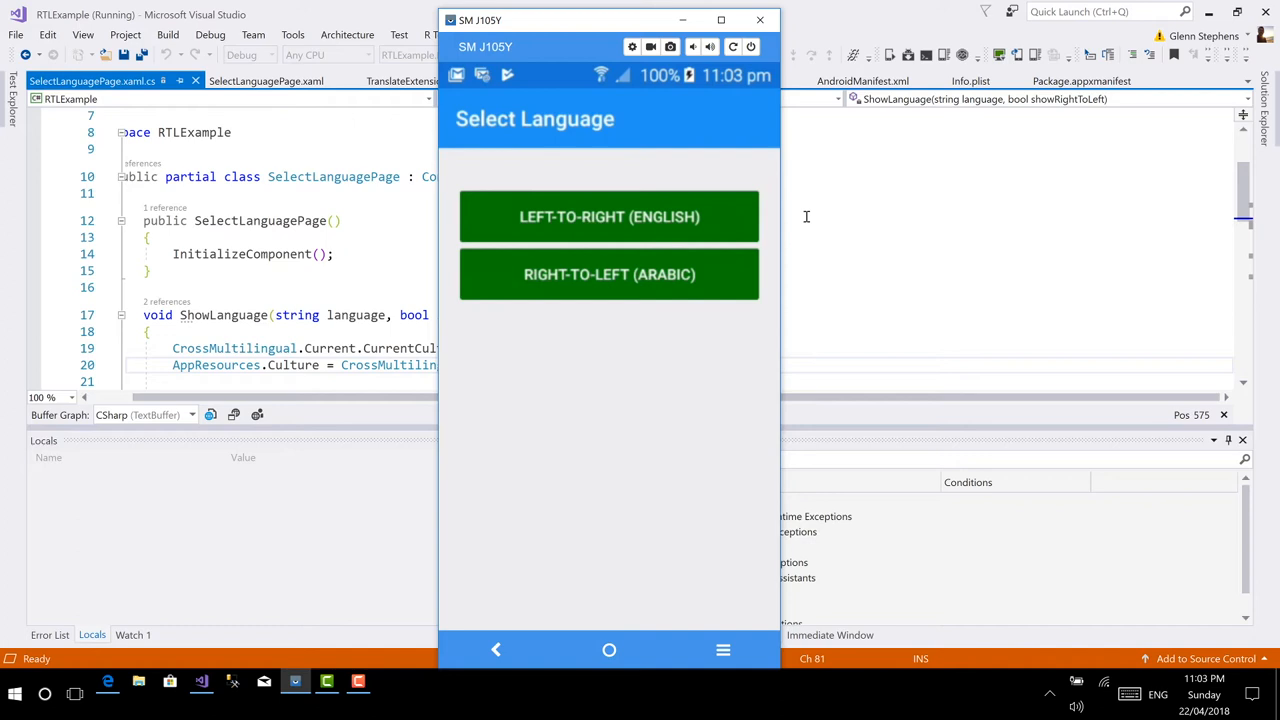
{"action": "left_click", "coordinate": [609, 274]}
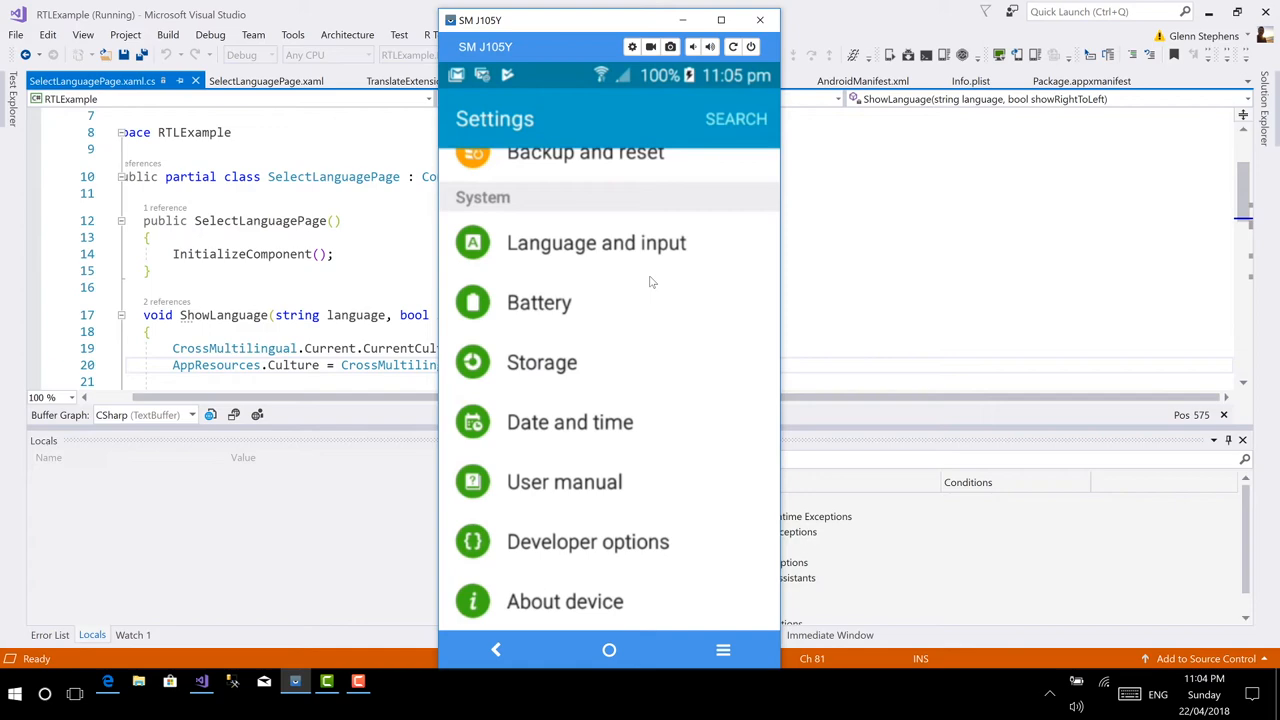
Step: Open the phone's Developer options to reach the Force RTL layout toggle
{"action": "left_click", "coordinate": [588, 541]}
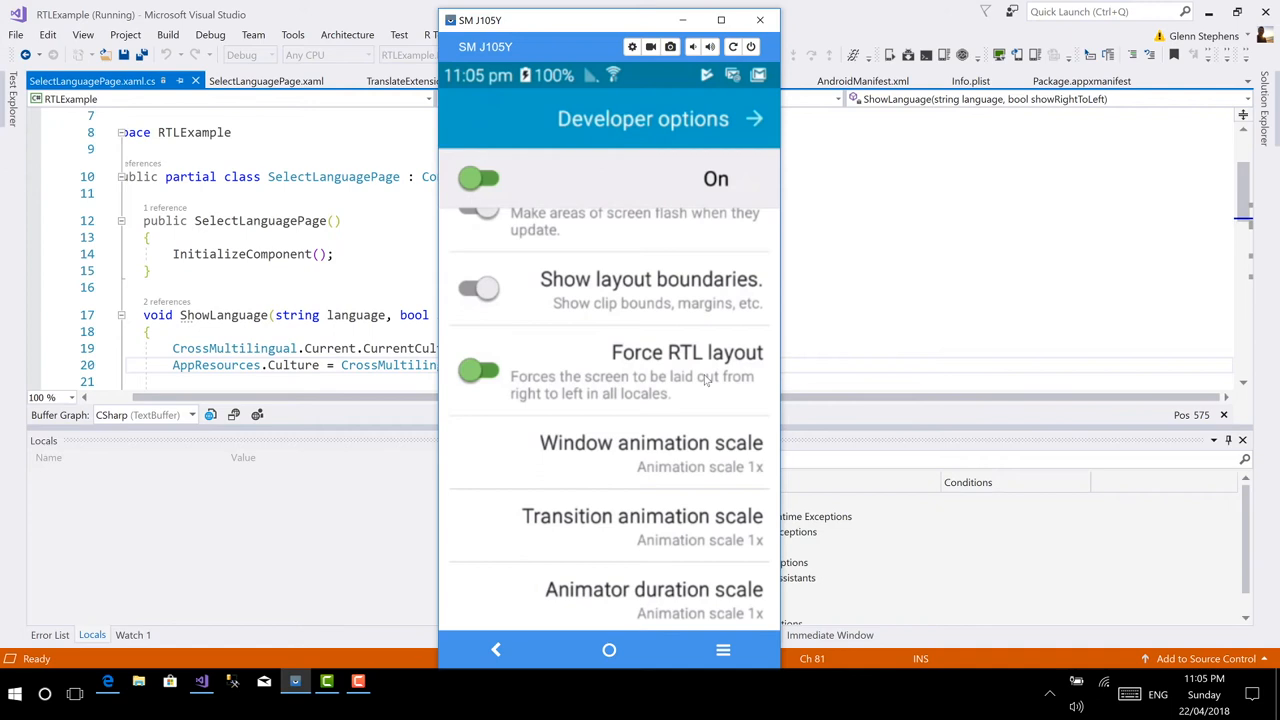
{"action": "mouse_move", "coordinate": [650, 450]}
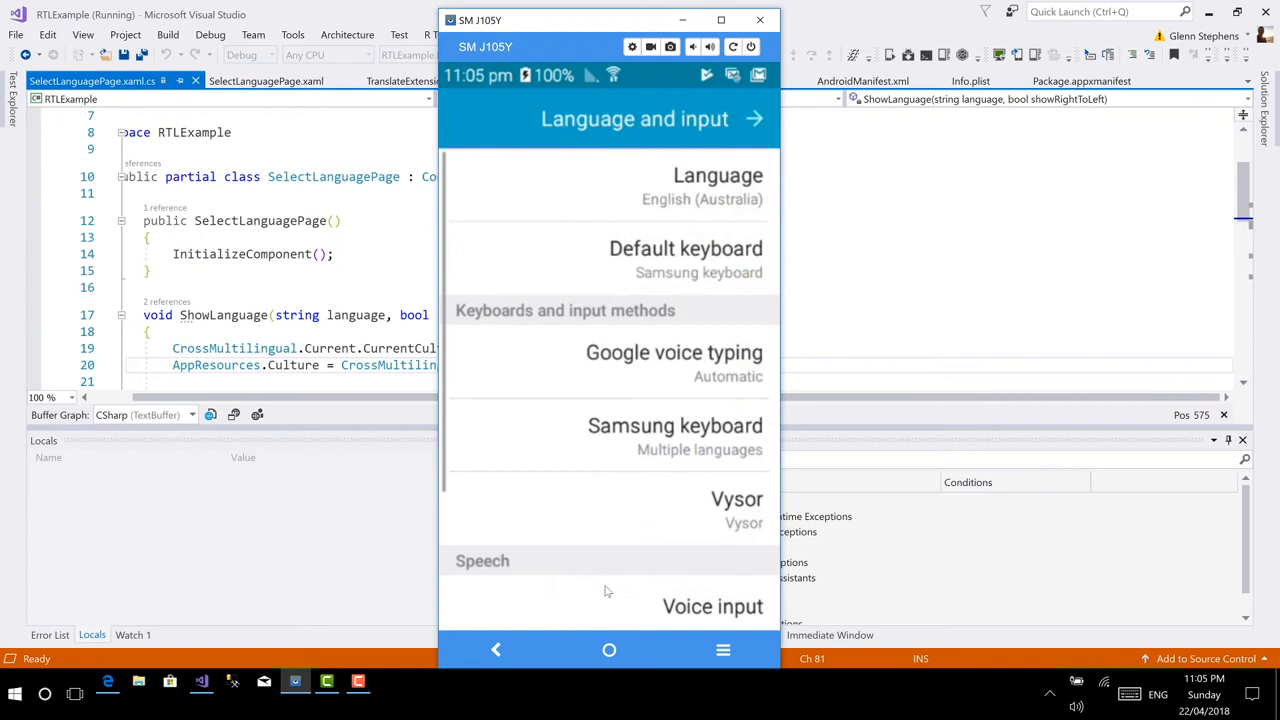
Step: Browse the phone's system language list with English (Australia) kept, then close Vysor
{"action": "left_click", "coordinate": [717, 175]}
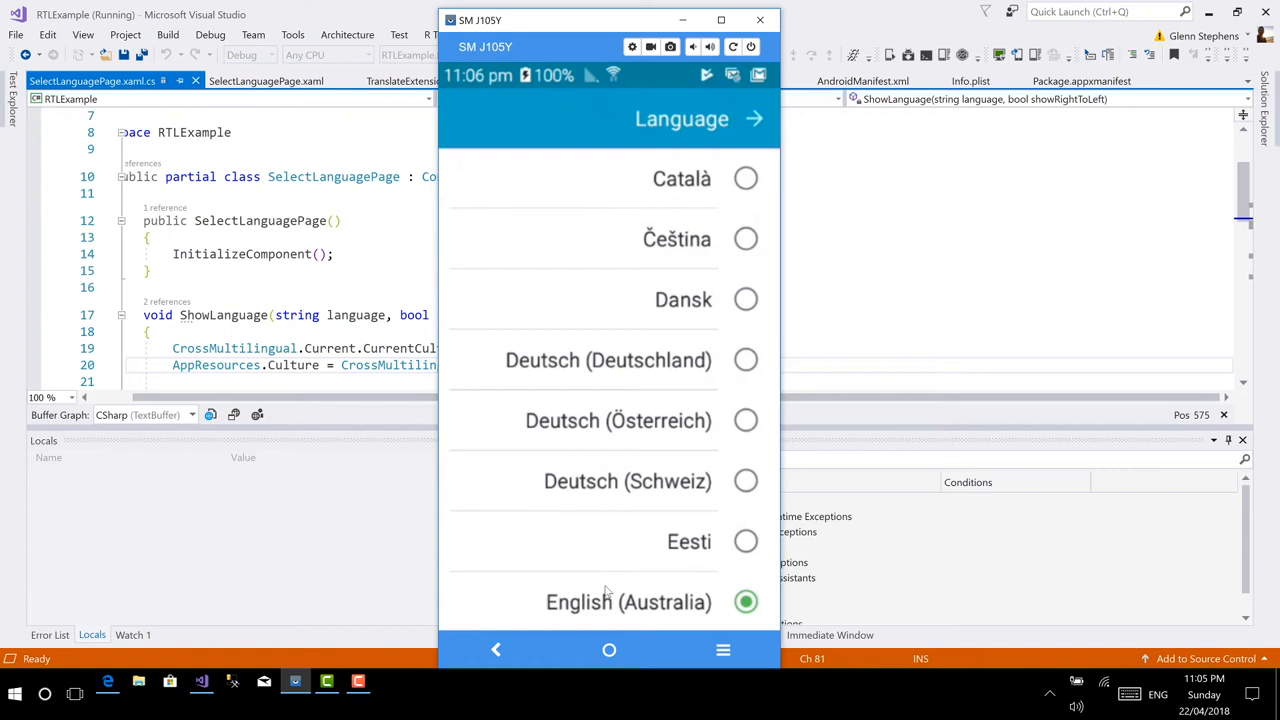
{"action": "scroll", "scroll_direction": "down", "scroll_amount": 3}
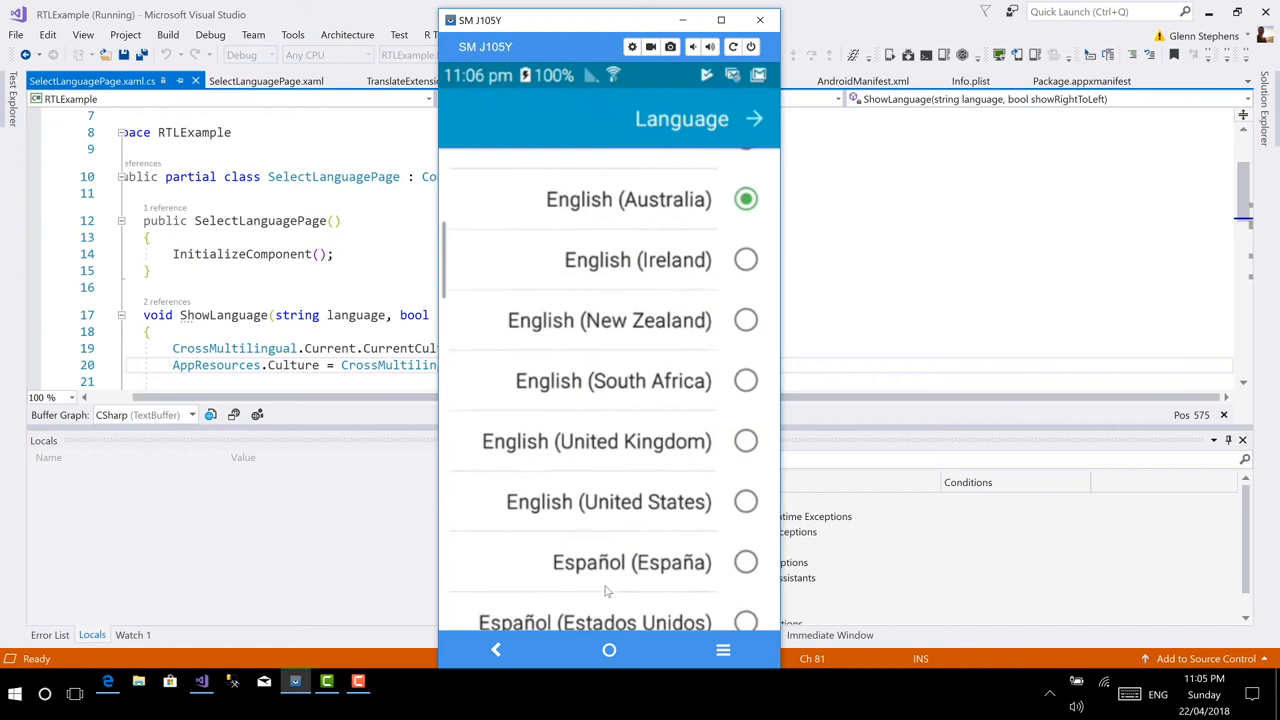
{"action": "scroll", "scroll_direction": "down", "scroll_amount": 3}
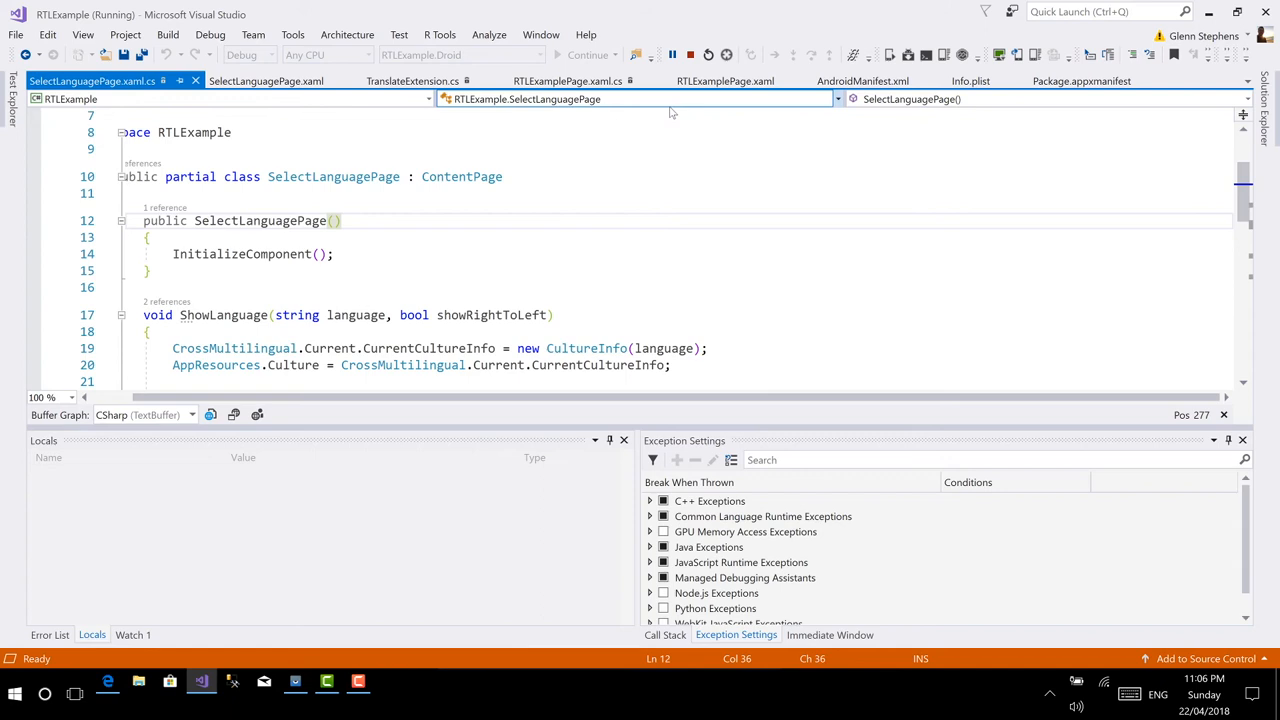
{"action": "left_click", "coordinate": [862, 81]}
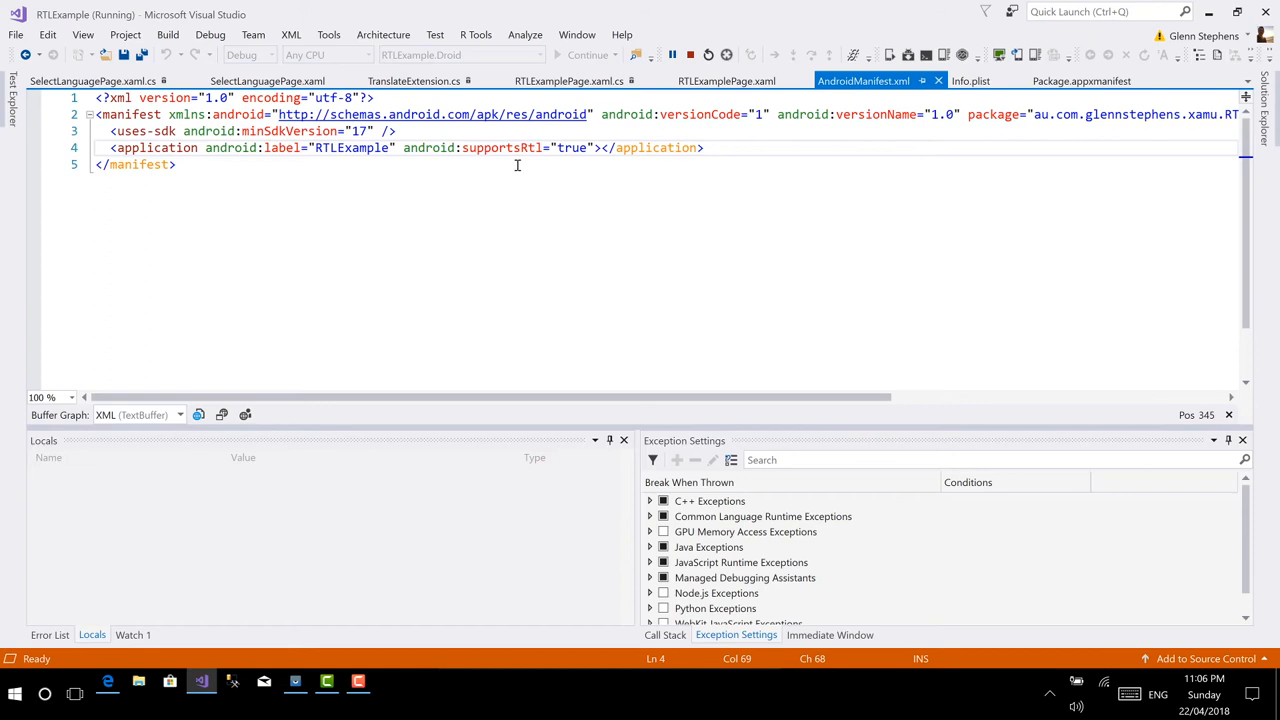
{"action": "mouse_move", "coordinate": [574, 166]}
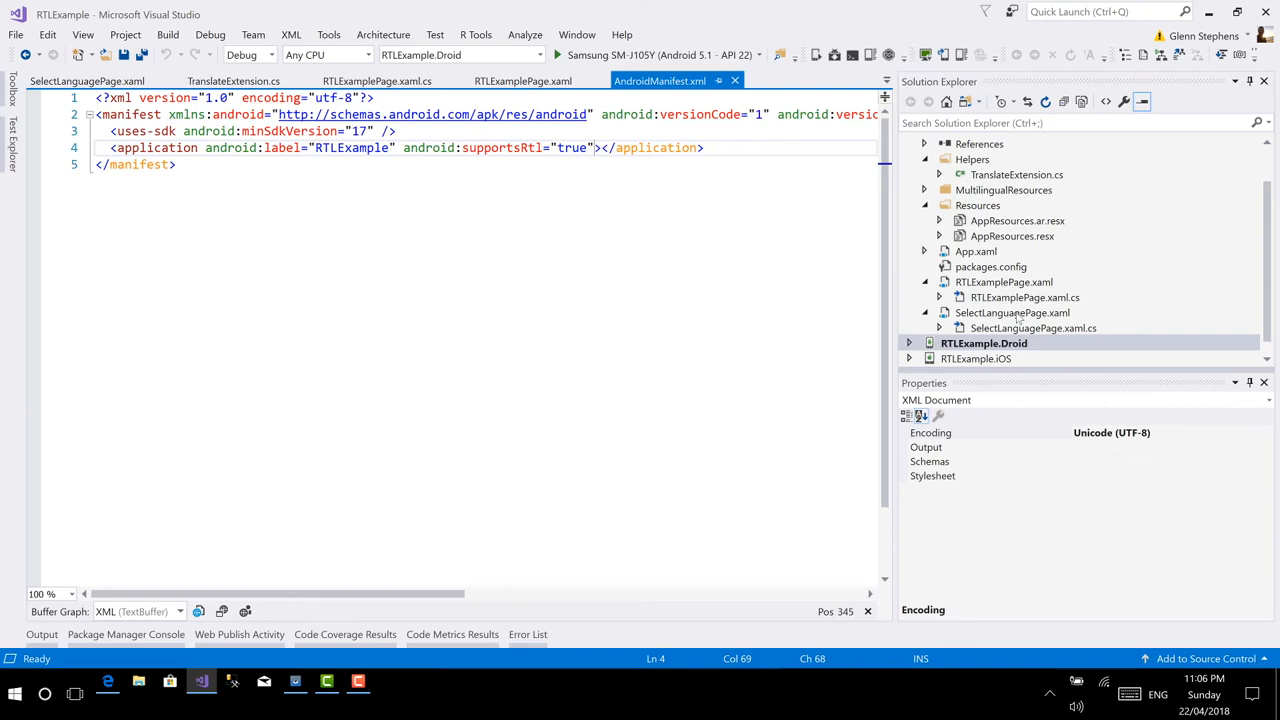
Step: Open SelectLanguagePage.xaml.cs from Solution Explorer
{"action": "double_click", "coordinate": [1033, 328]}
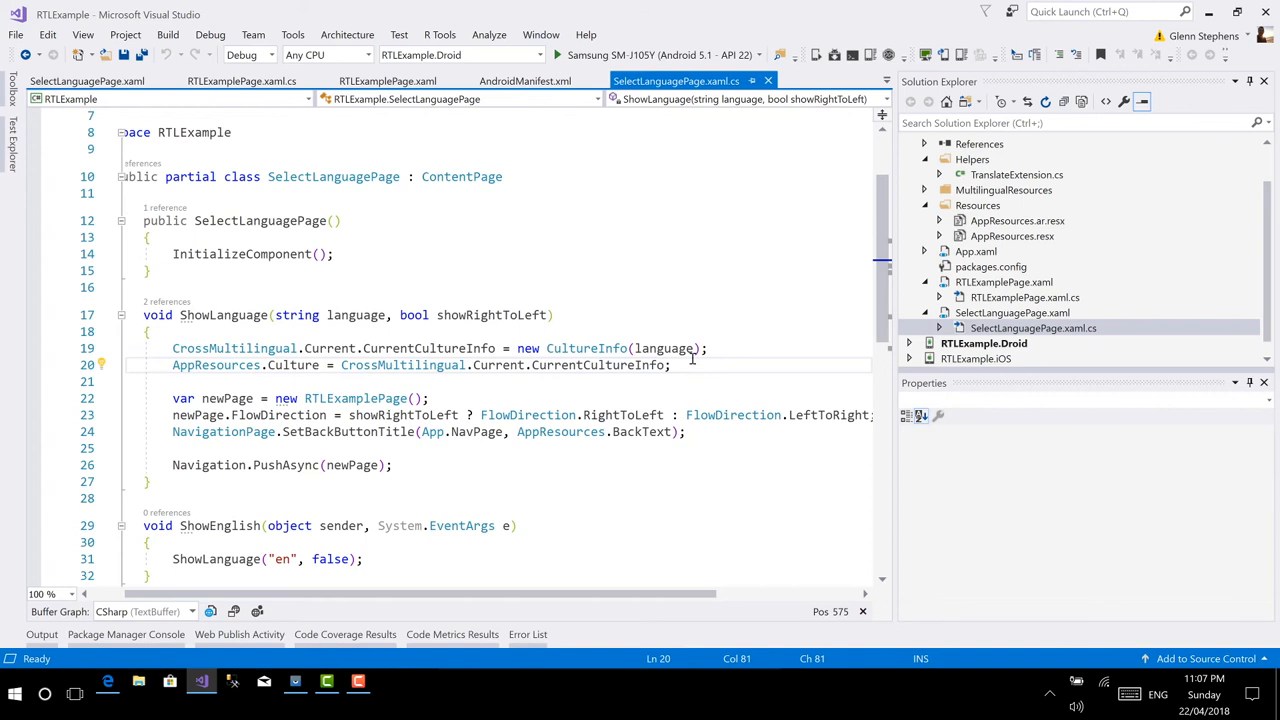
Step: Scroll SelectLanguagePage.xaml.cs down to the ShowLanguage method
{"action": "scroll", "scroll_direction": "down", "scroll_amount": 3}
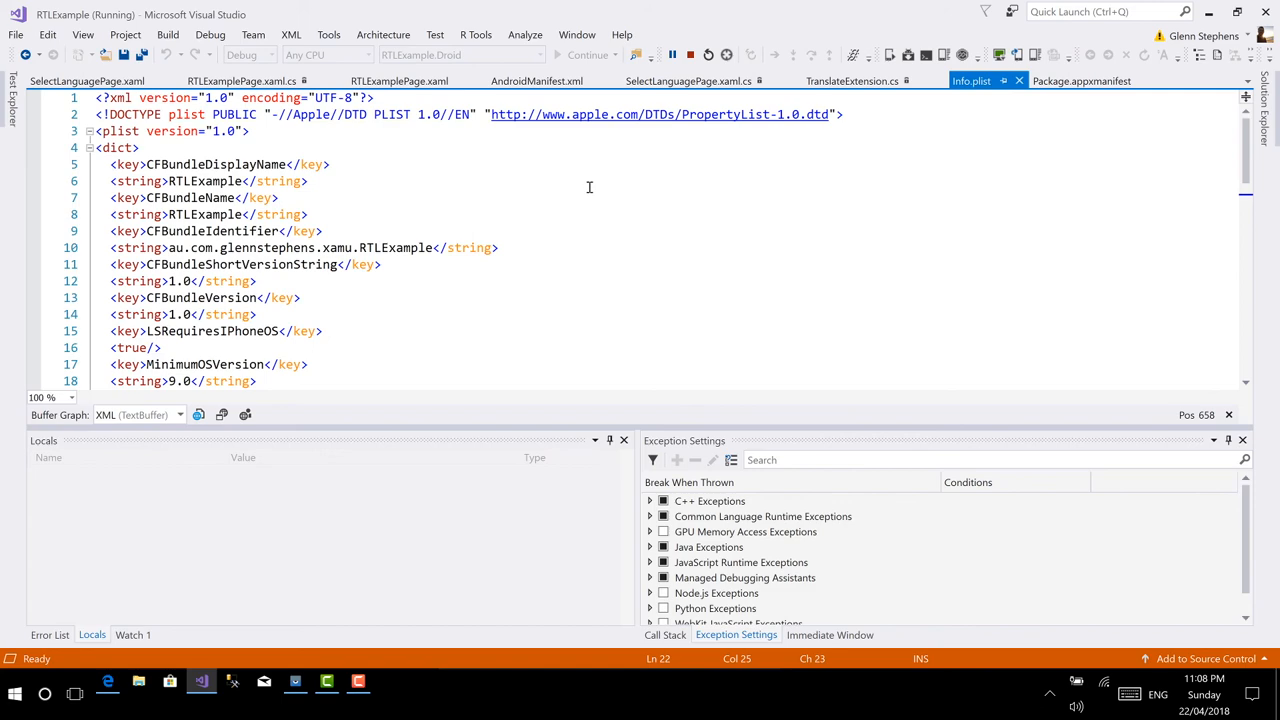
{"action": "scroll", "scroll_direction": "down", "scroll_amount": 3}
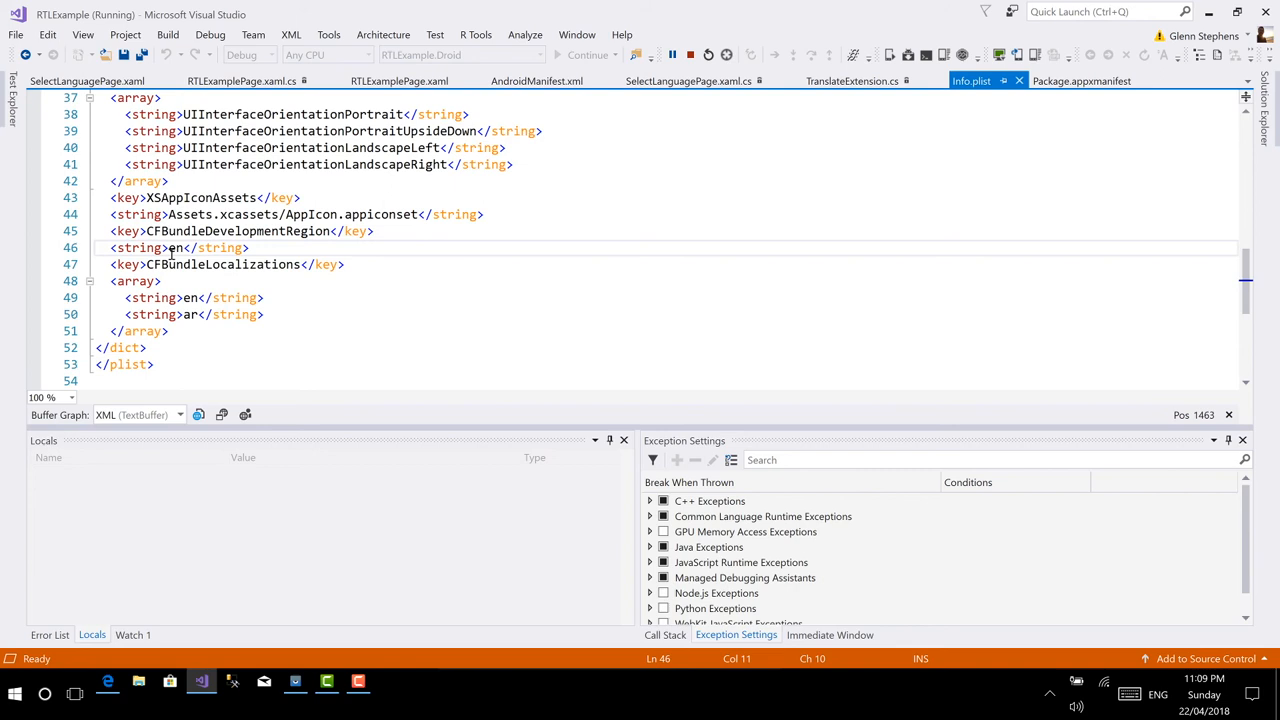
{"action": "double_click", "coordinate": [173, 247]}
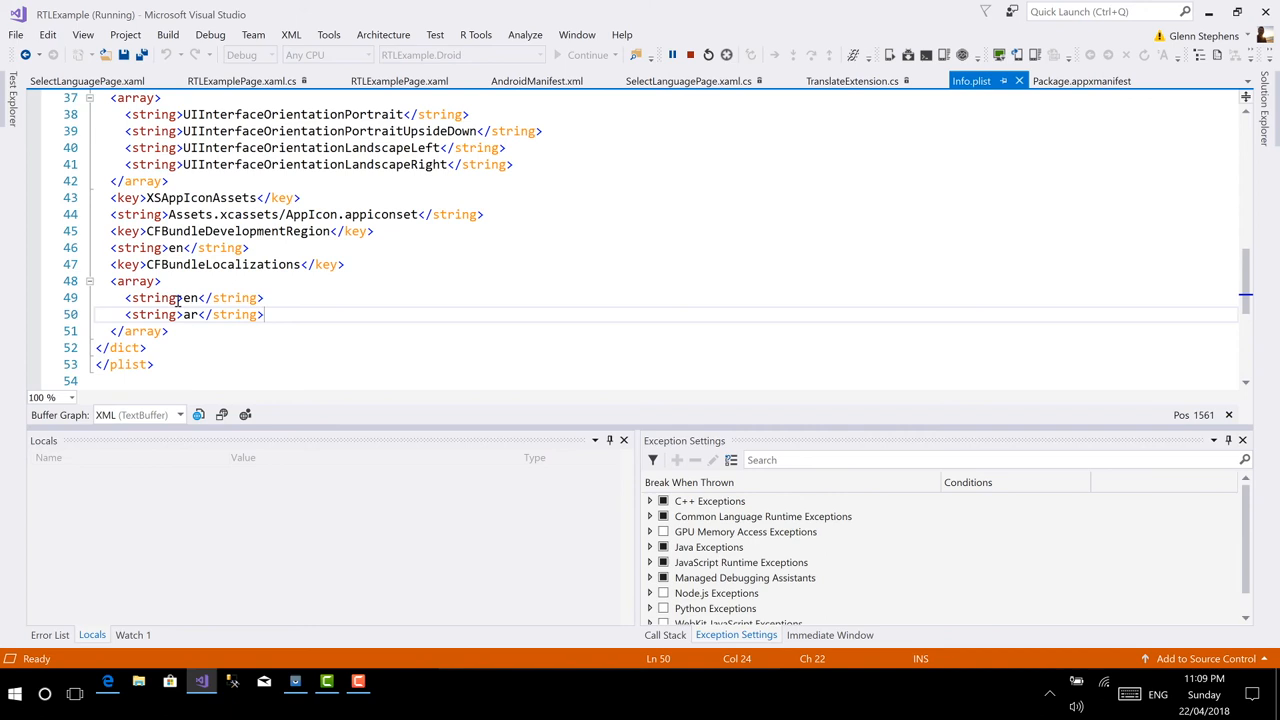
{"action": "left_click", "coordinate": [1082, 81]}
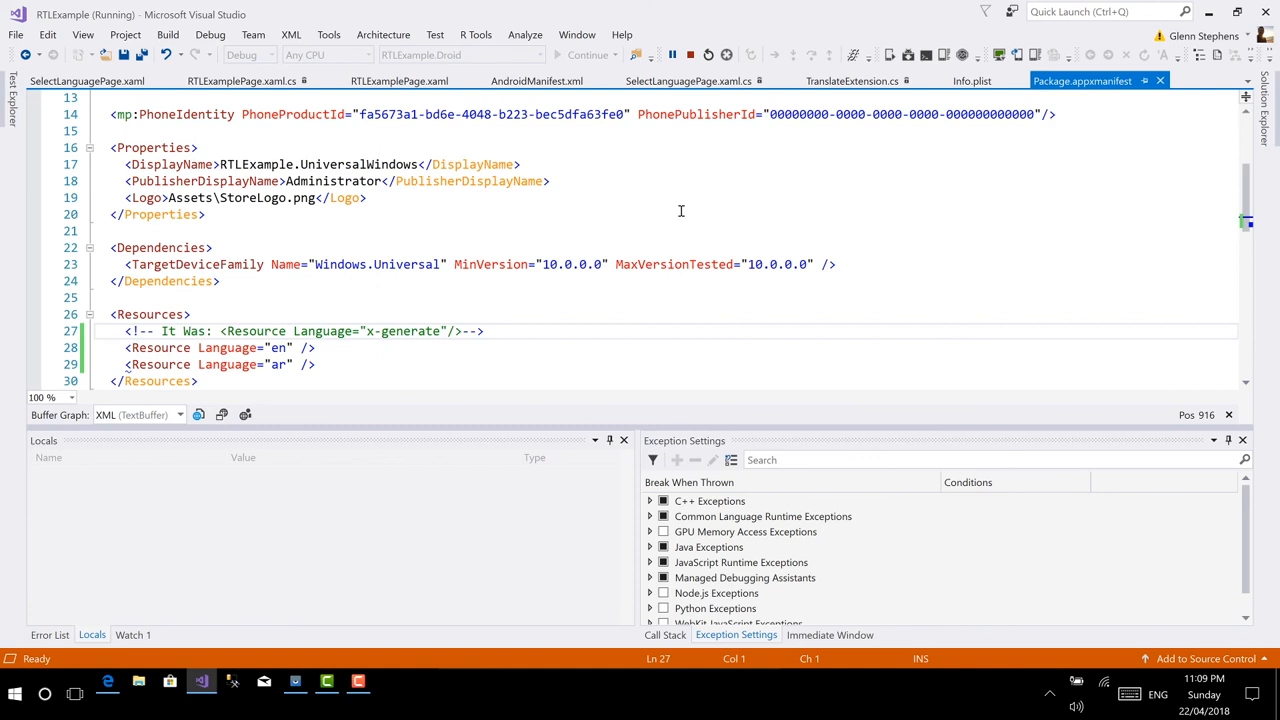
{"action": "mouse_move", "coordinate": [644, 289]}
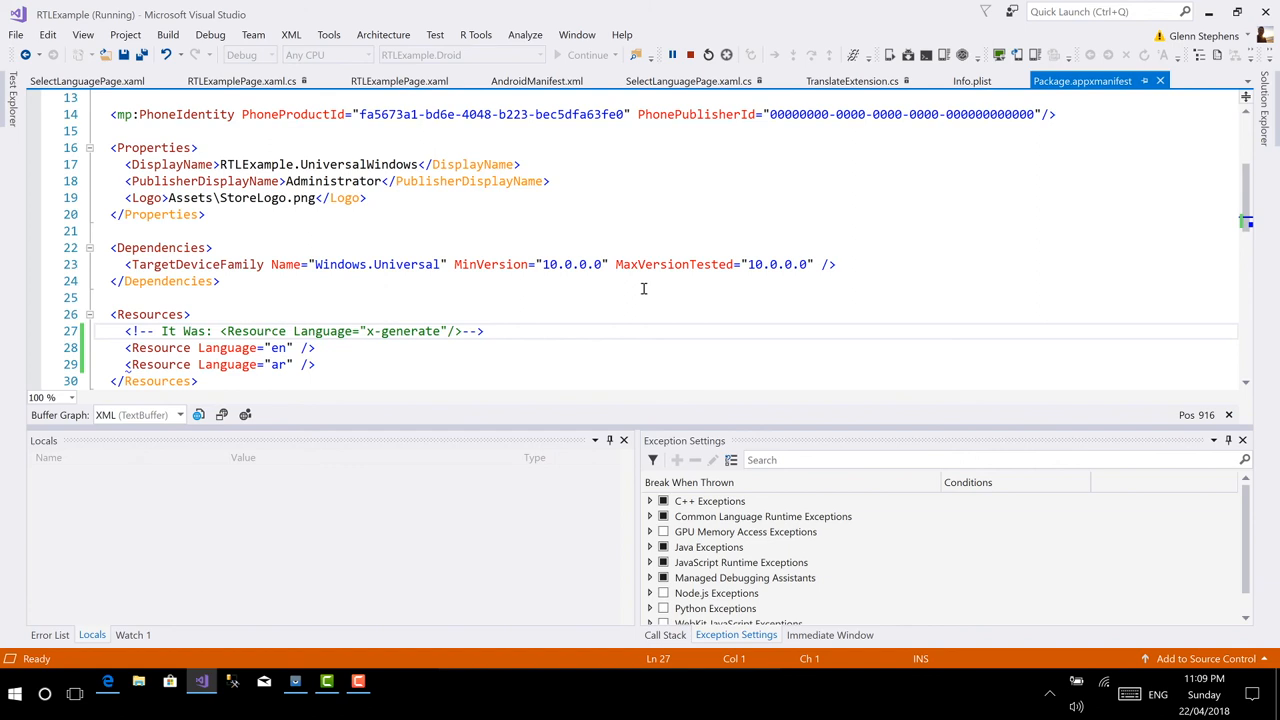
Step: Scroll Package.appxmanifest to the Resources section listing the en and ar languages
{"action": "scroll", "scroll_direction": "down", "scroll_amount": 3}
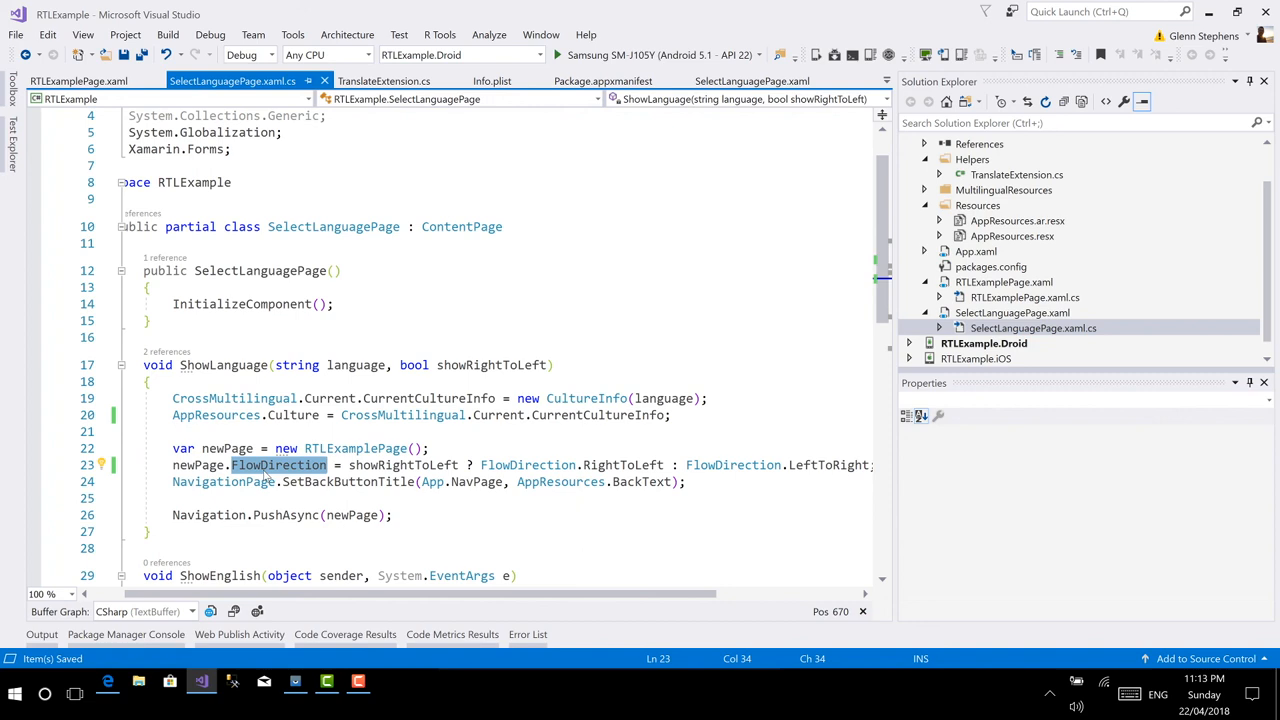
Step: Select FlowDirection on line 23 of ShowLanguage and comment it out with //
{"action": "double_click", "coordinate": [356, 448]}
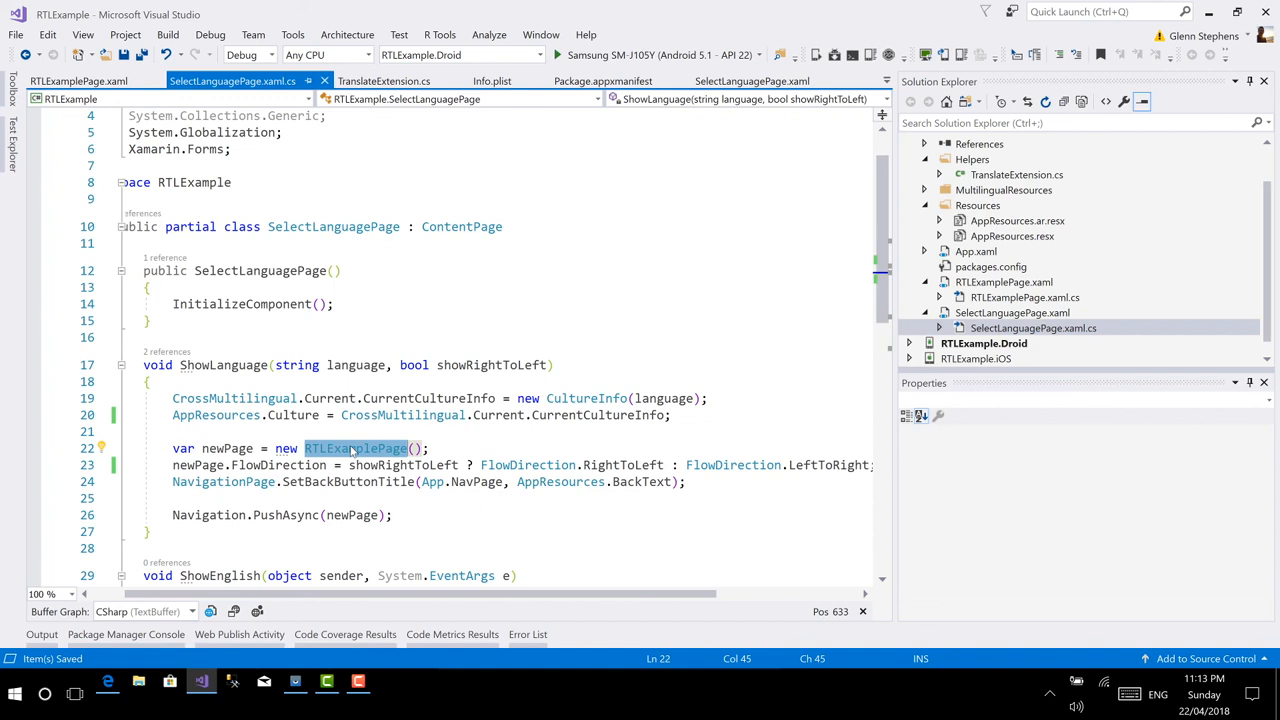
{"action": "type", "text": "//"}
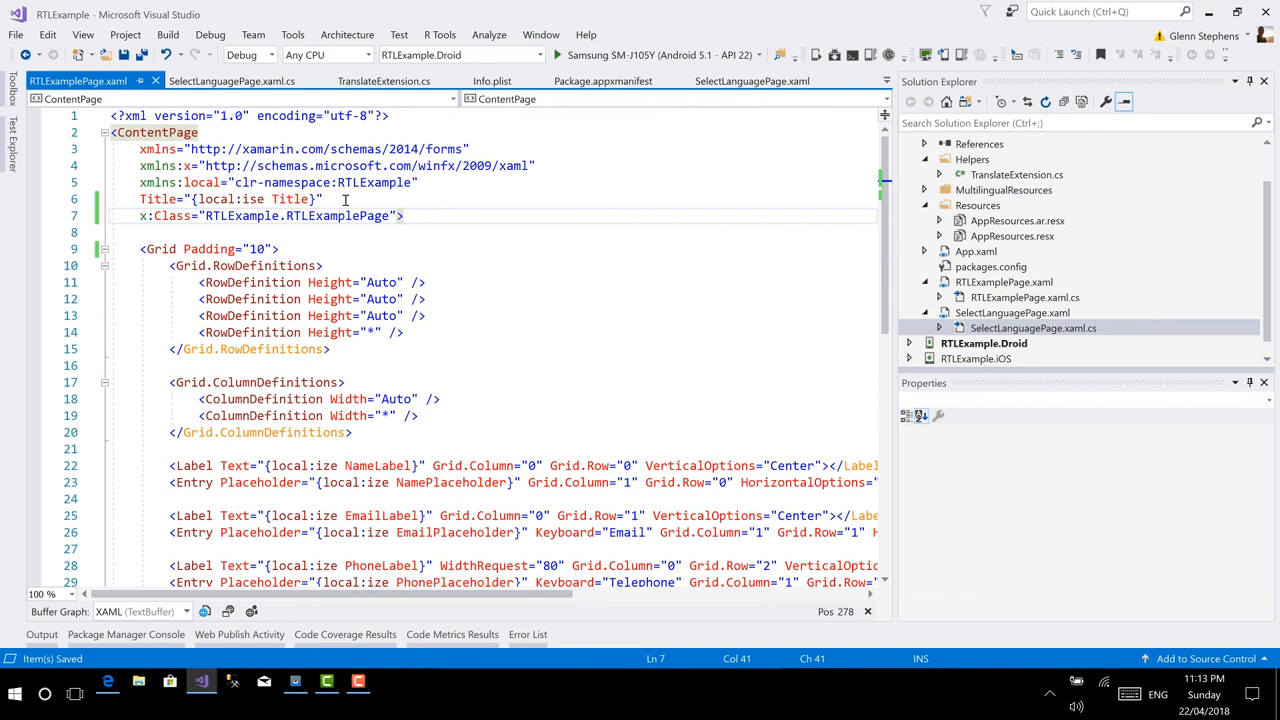
Step: Add FlowDirection="{x:Static Device.FlowDirection}" to the ContentPage element in RTLExamplePage.xaml
{"action": "type", "text": "FlowDirection=\"{}\""}
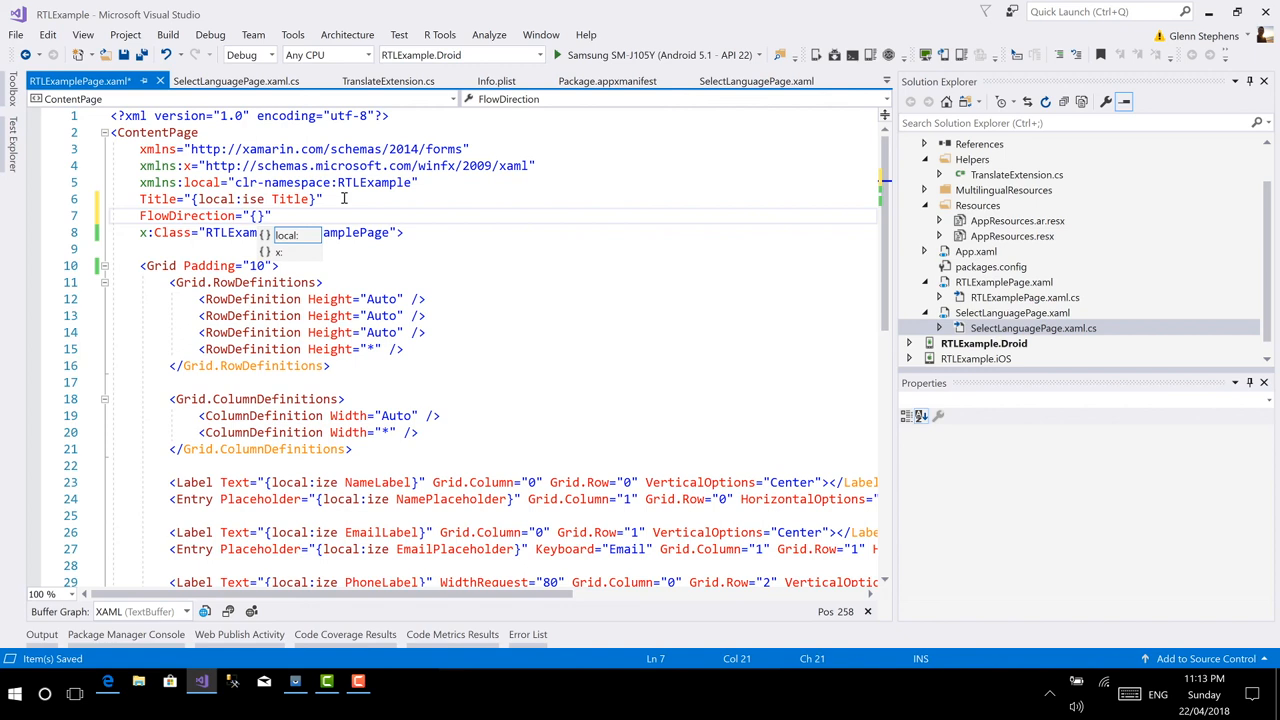
{"action": "type", "text": "x:static"}
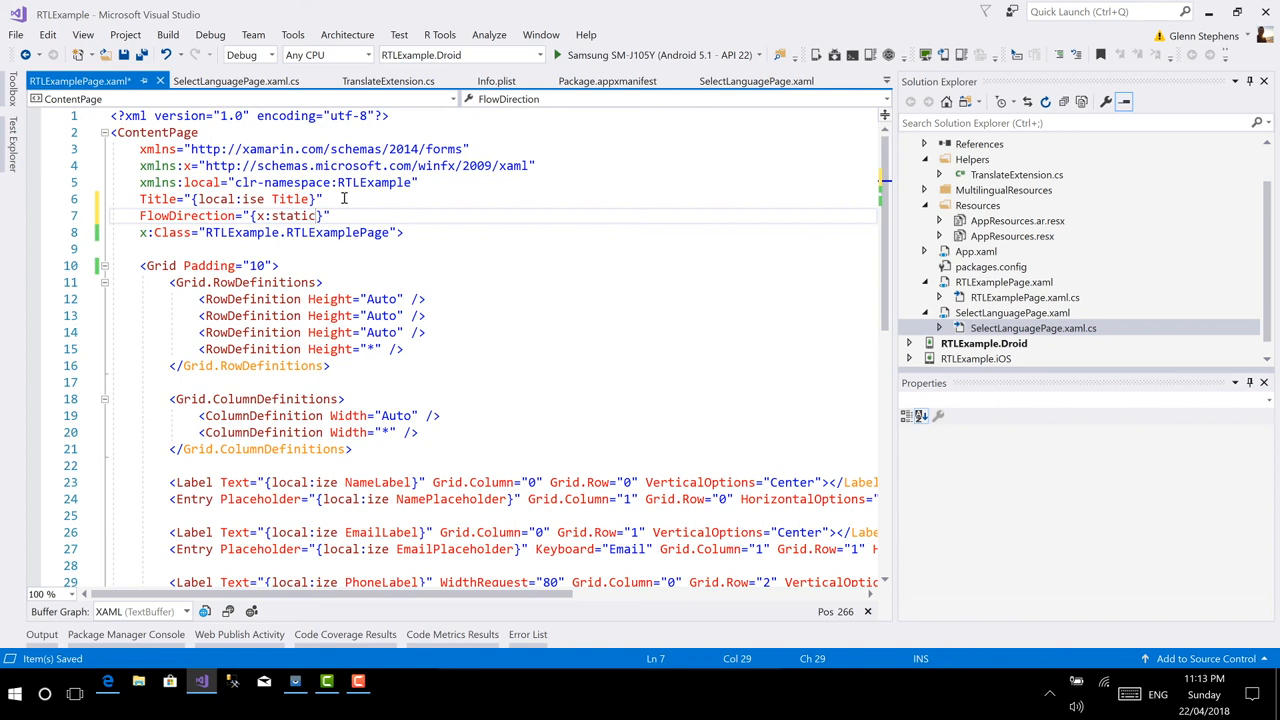
{"action": "type", "text": "Device."}
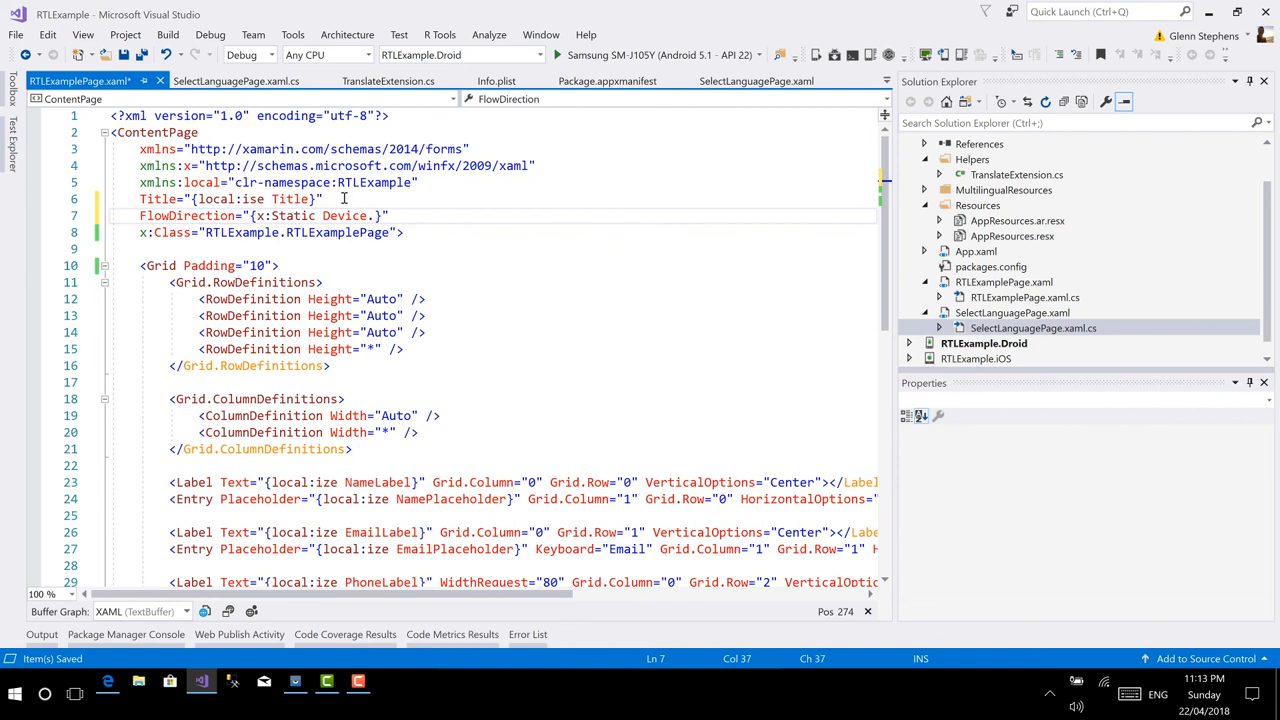
{"action": "type", "text": "Flow"}
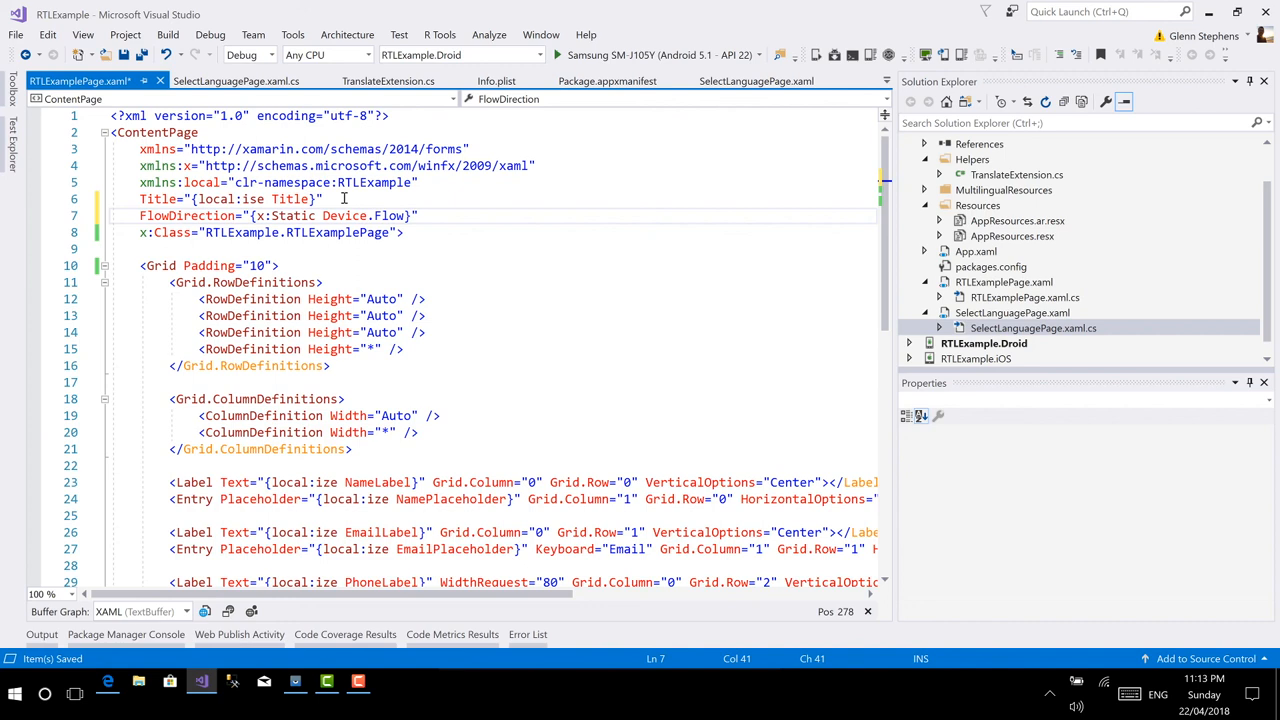
{"action": "type", "text": "Direction"}
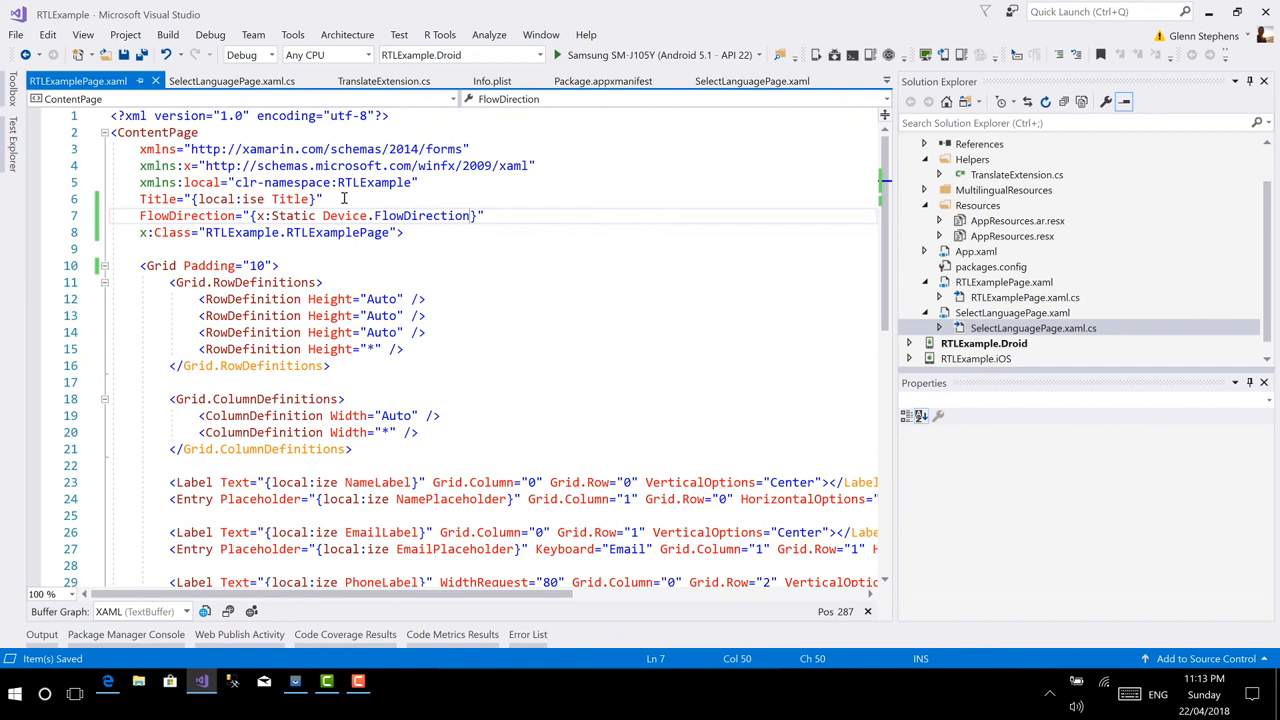